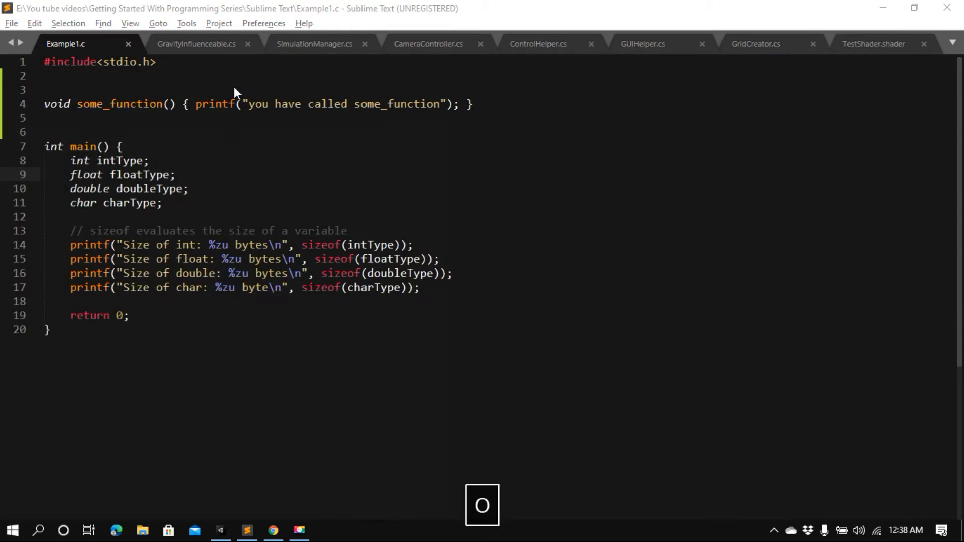
# Bring up a blank Notepad window over the code and focus it for writing
pyautogui.press('Enter')
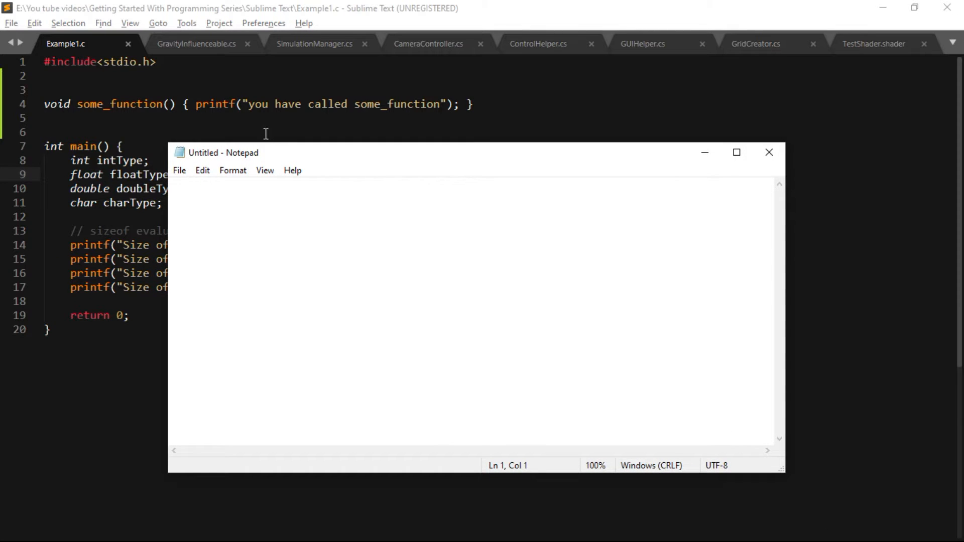
pyautogui.moveTo(223, 153); pyautogui.dragTo(284, 101)
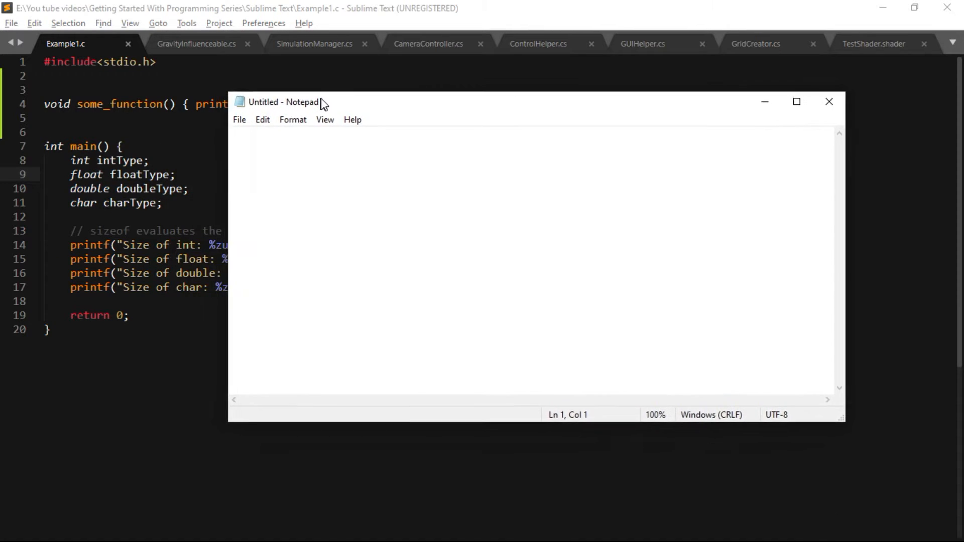
pyautogui.click(324, 117)
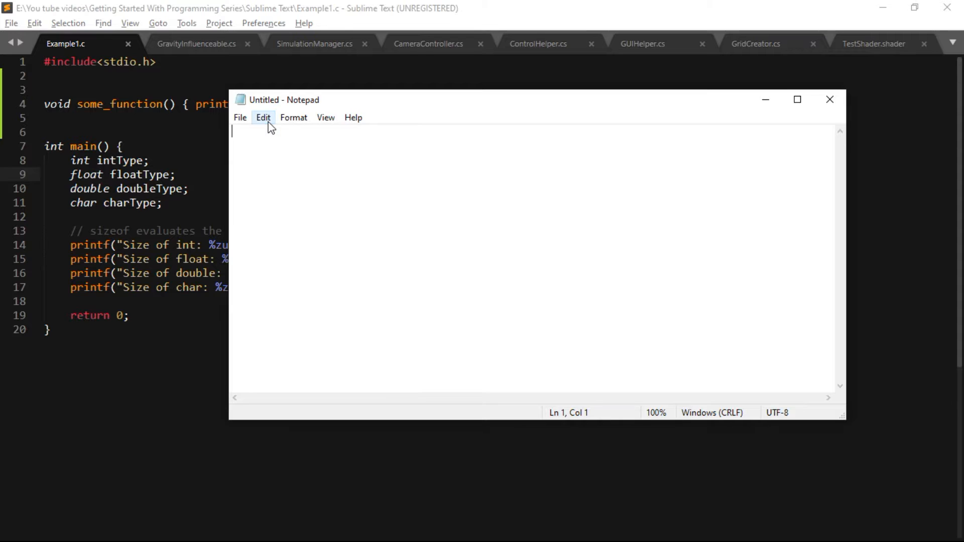
pyautogui.click(263, 118)
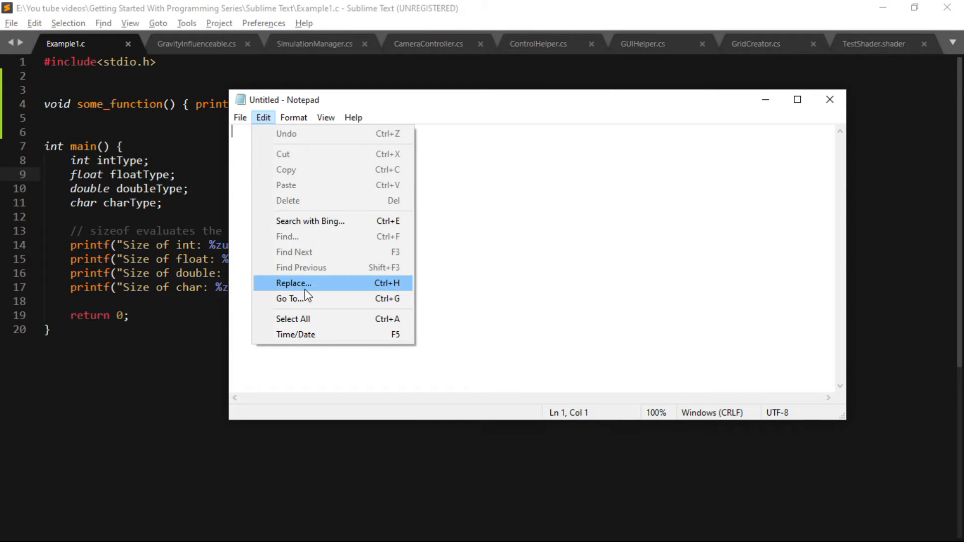
pyautogui.click(294, 283)
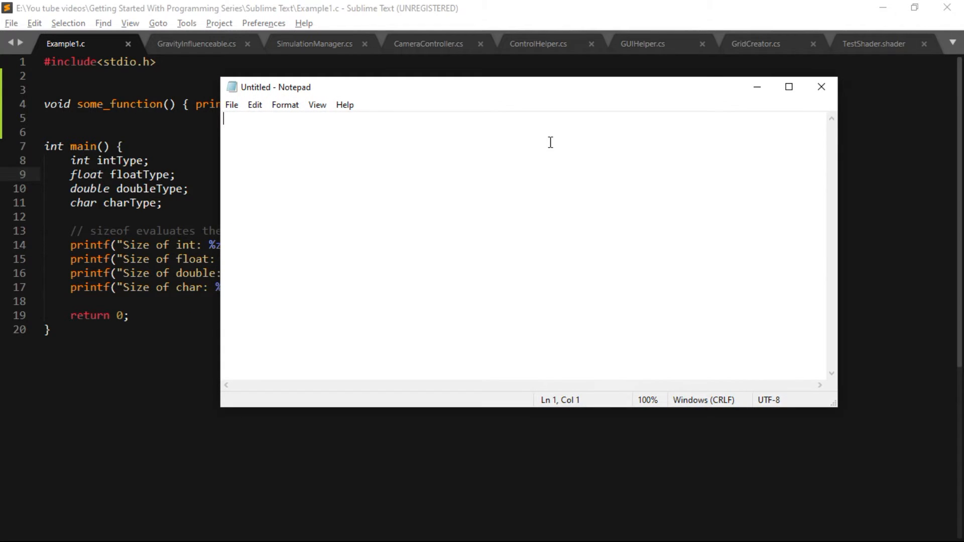
# Draft #include, int main() with puts("Hello world"); and void function() { }, then hide Notepad
pyautogui.write('#include <iostream>')
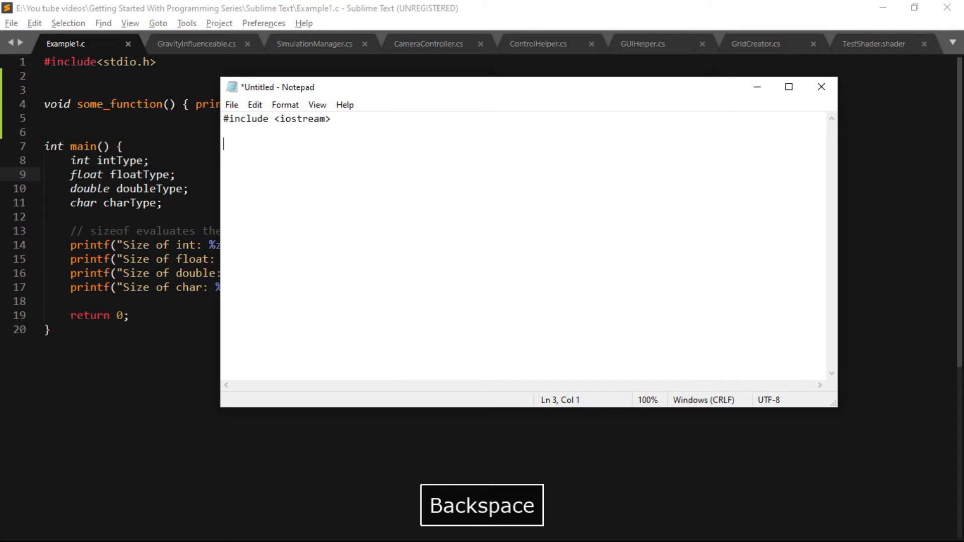
pyautogui.write('int main()')
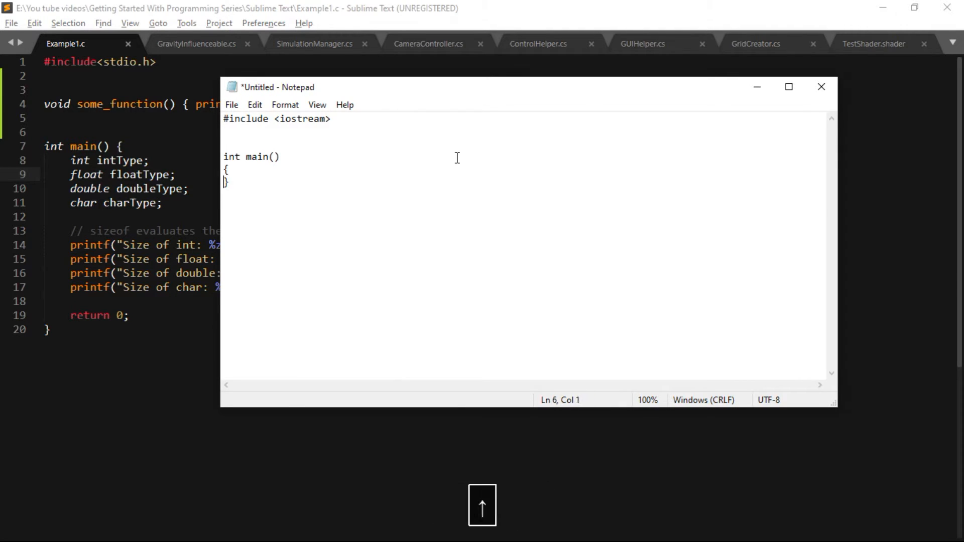
pyautogui.write('puts("Hello world");')
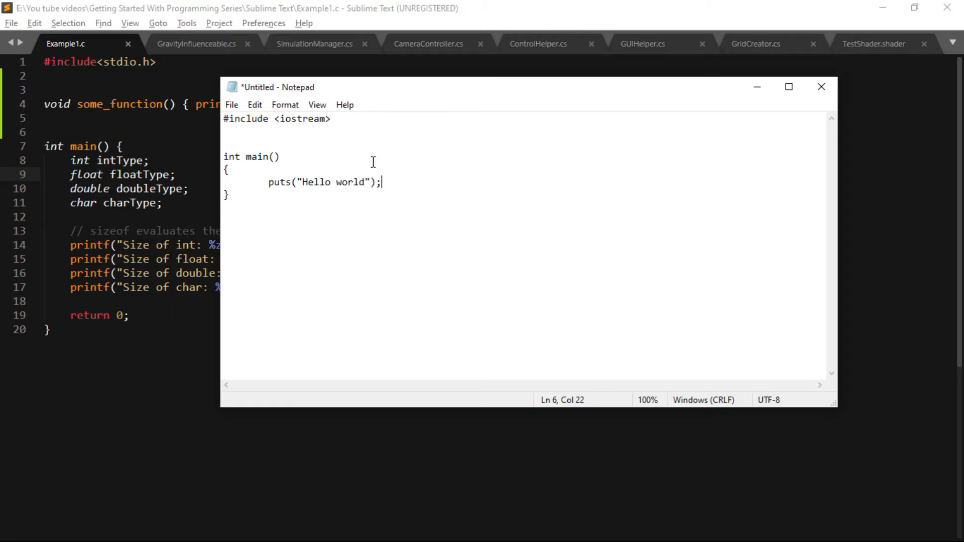
pyautogui.write('void funct')
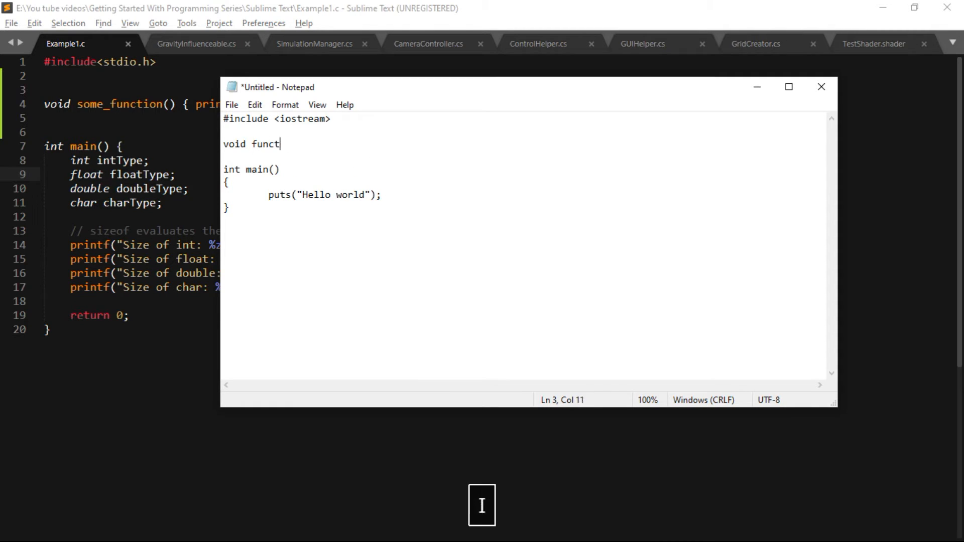
pyautogui.write('ion() { }')
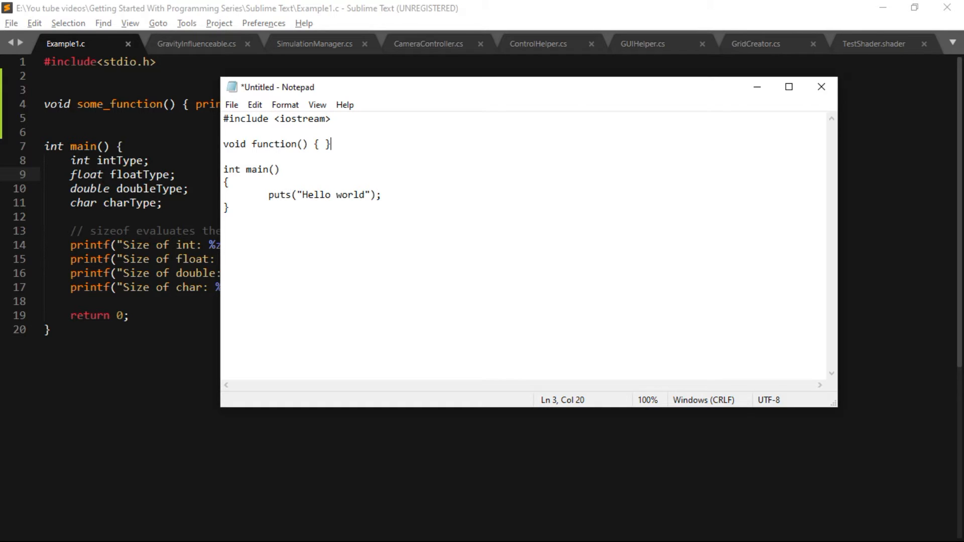
pyautogui.click(821, 87)
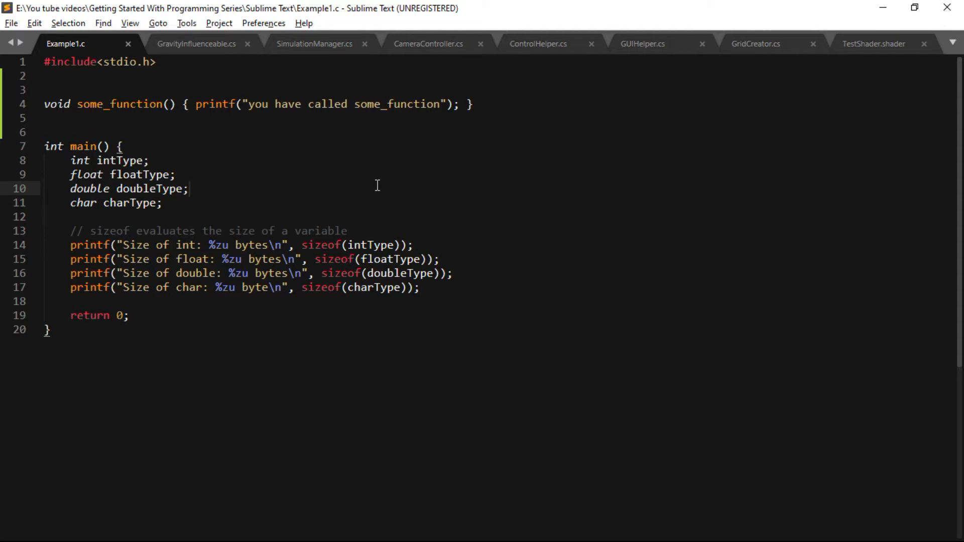
# Switch to GravityInfluenceable.cs and scroll back to its using declarations and class header
pyautogui.click(189, 188)
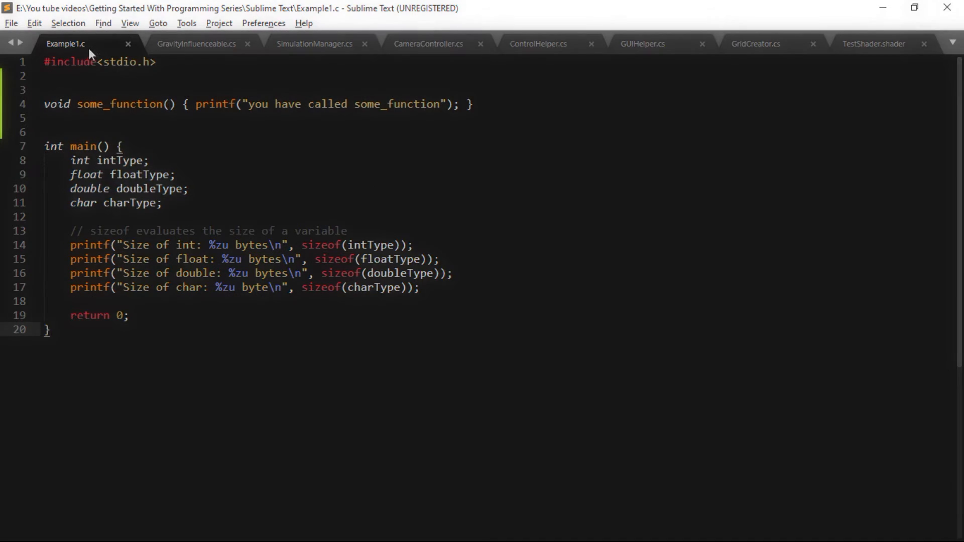
pyautogui.moveTo(74, 43)
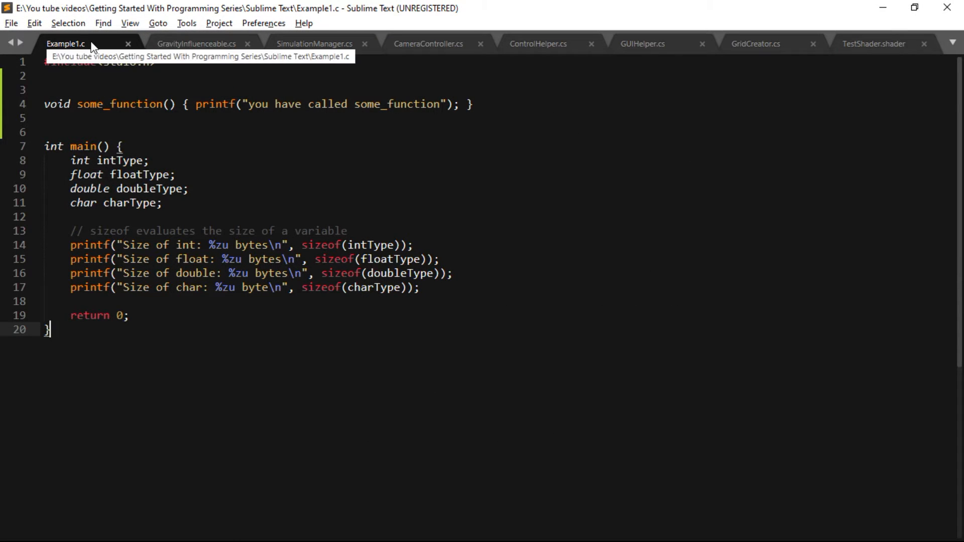
pyautogui.click(197, 43)
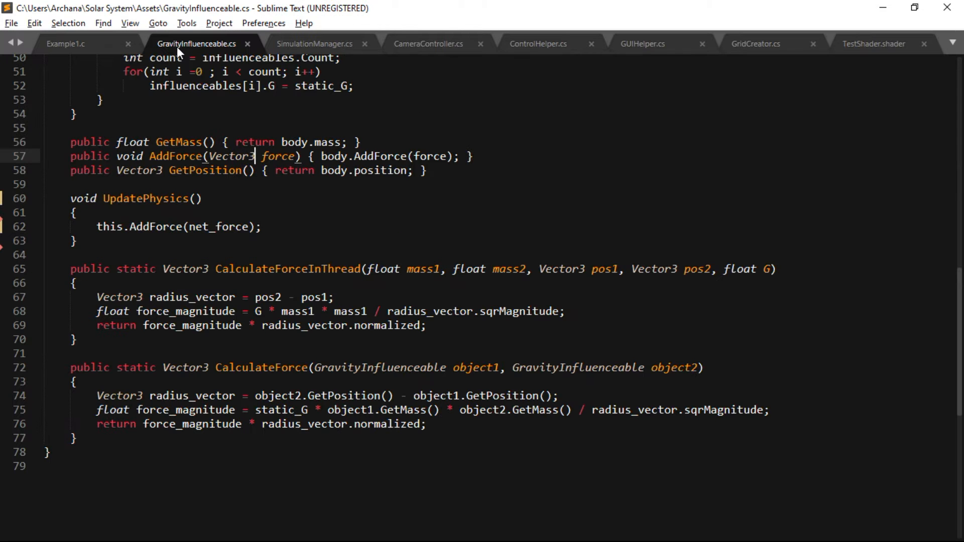
pyautogui.scroll(3)
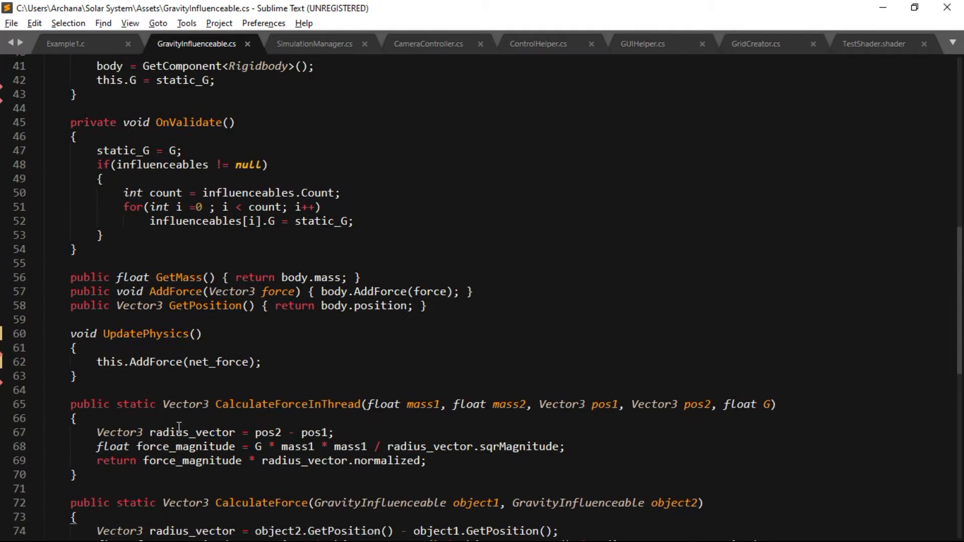
pyautogui.scroll(3)
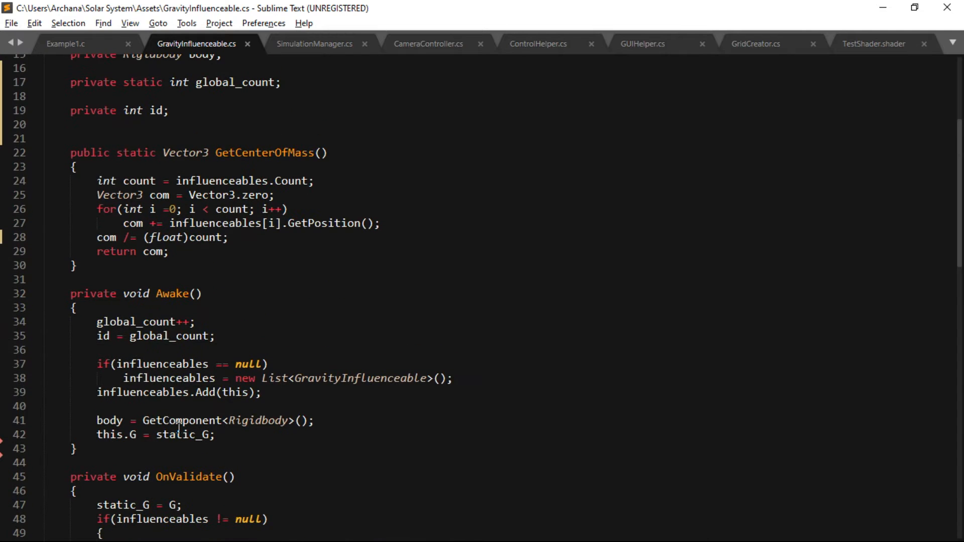
pyautogui.scroll(3)
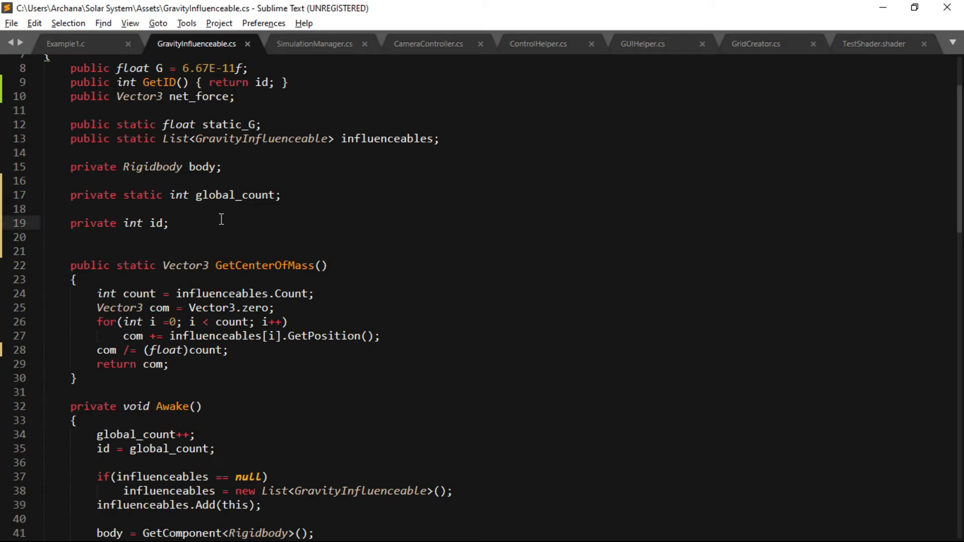
pyautogui.scroll(3)
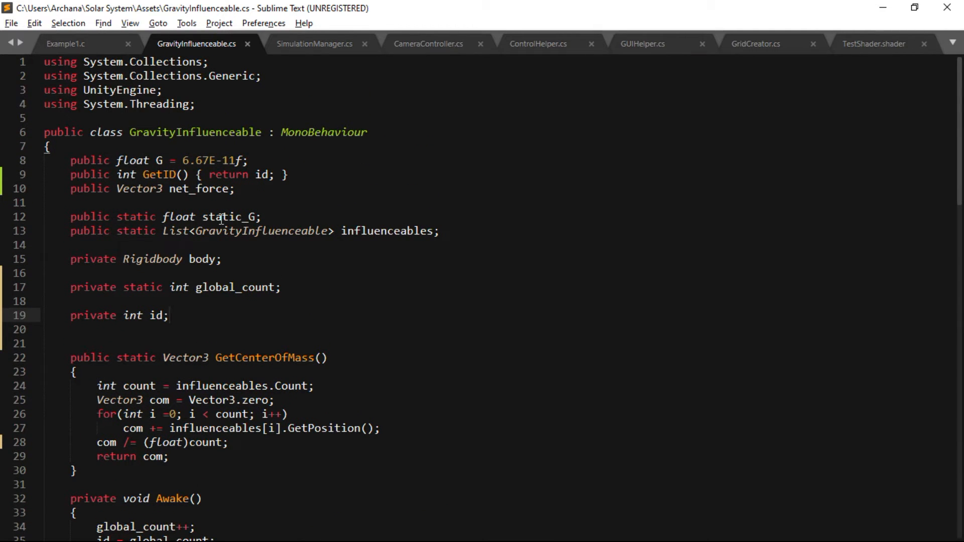
# Return to Example1.c in Sublime and start a new line below some_function
pyautogui.click(187, 23)
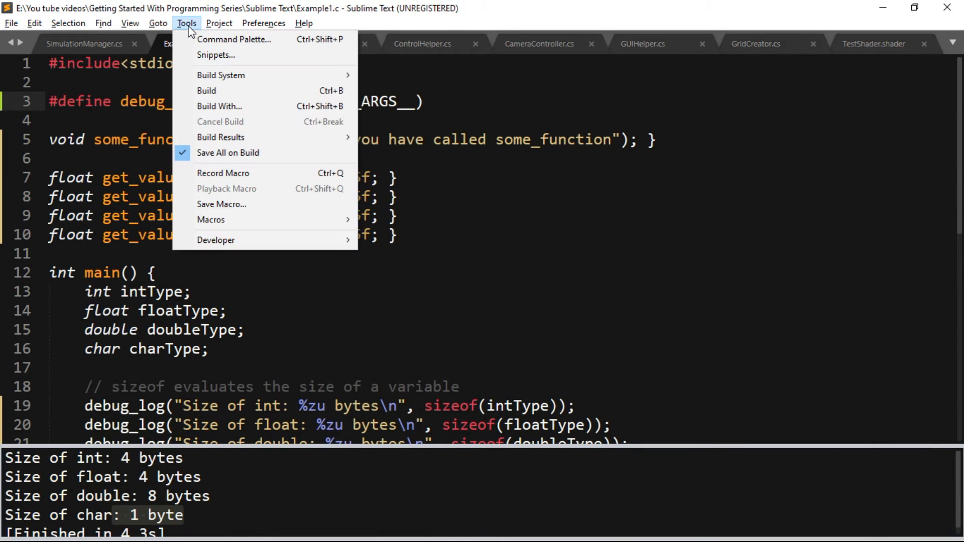
pyautogui.moveTo(298, 239)
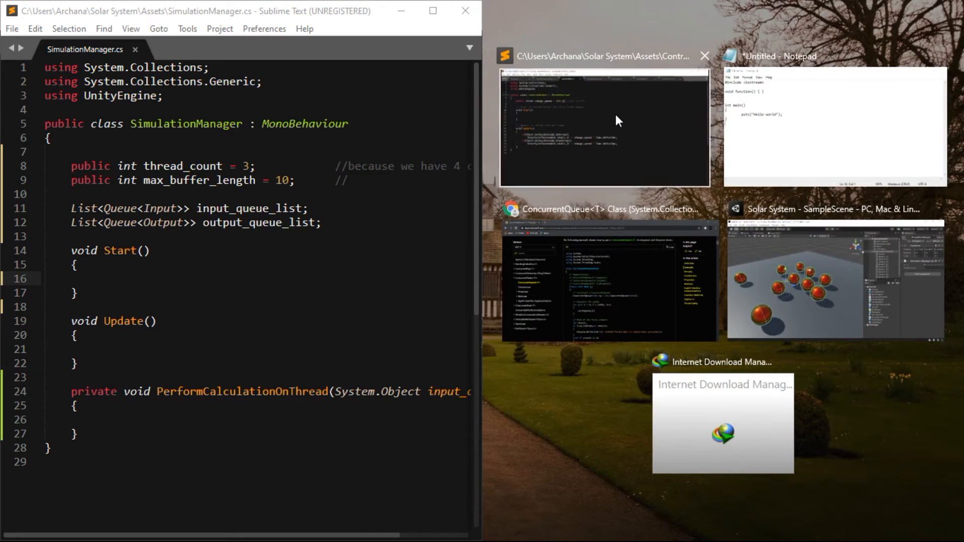
pyautogui.click(604, 127)
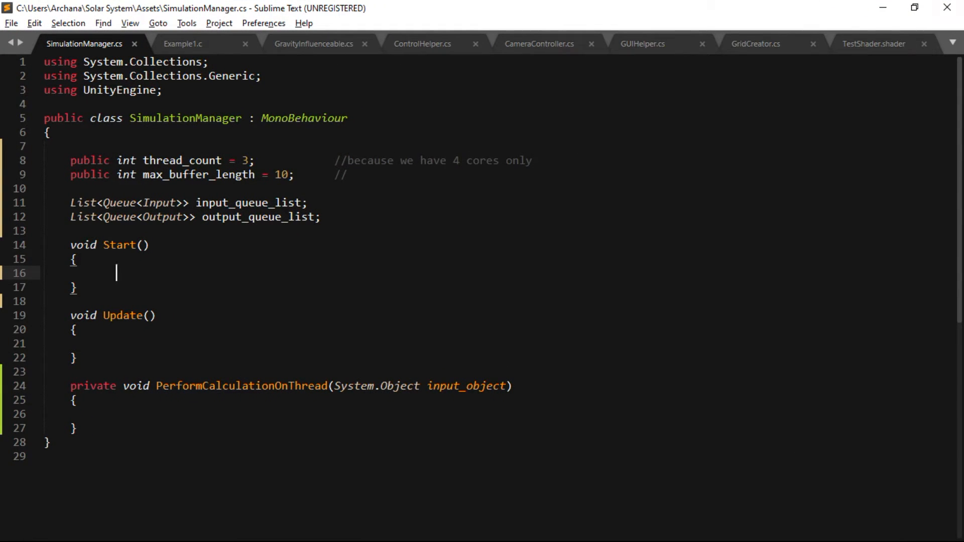
pyautogui.click(271, 530)
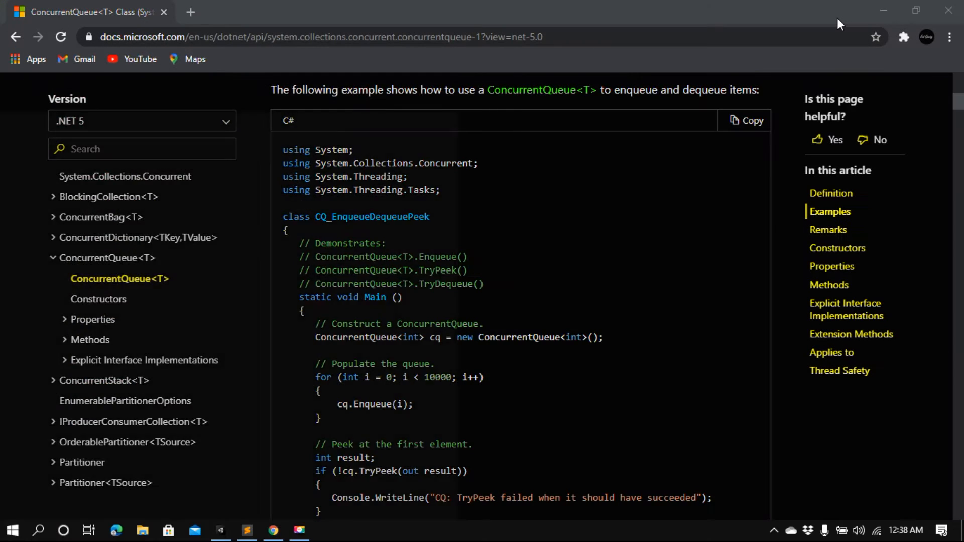
pyautogui.write('sublime')
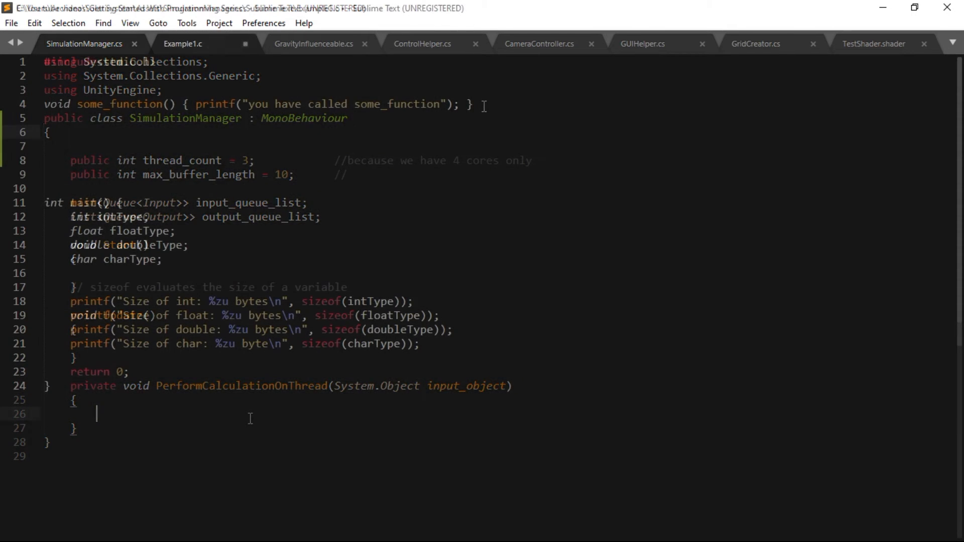
pyautogui.click(181, 43)
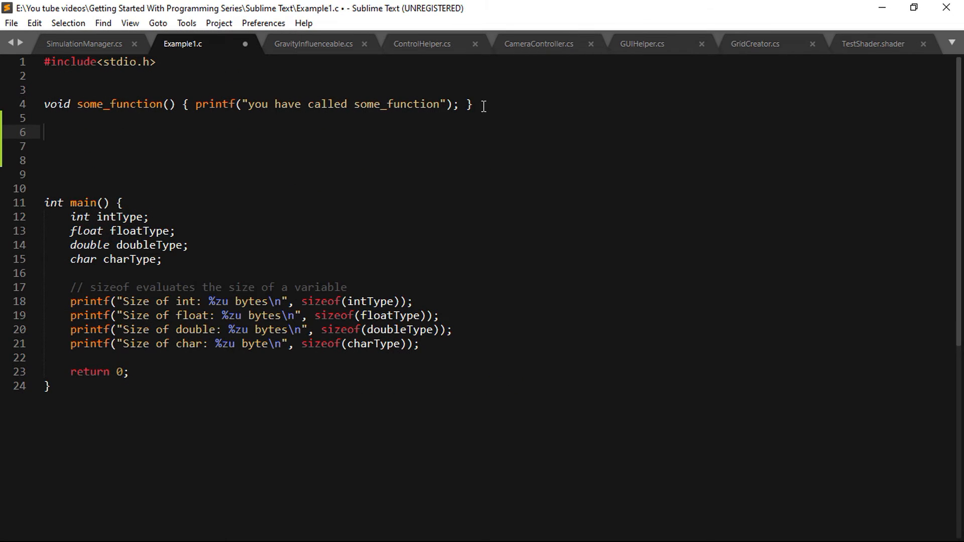
# Write get_value() on lines 6–9 at once using multiple cursors
pyautogui.press('ctrl+alt+down')
pyautogui.write('float')
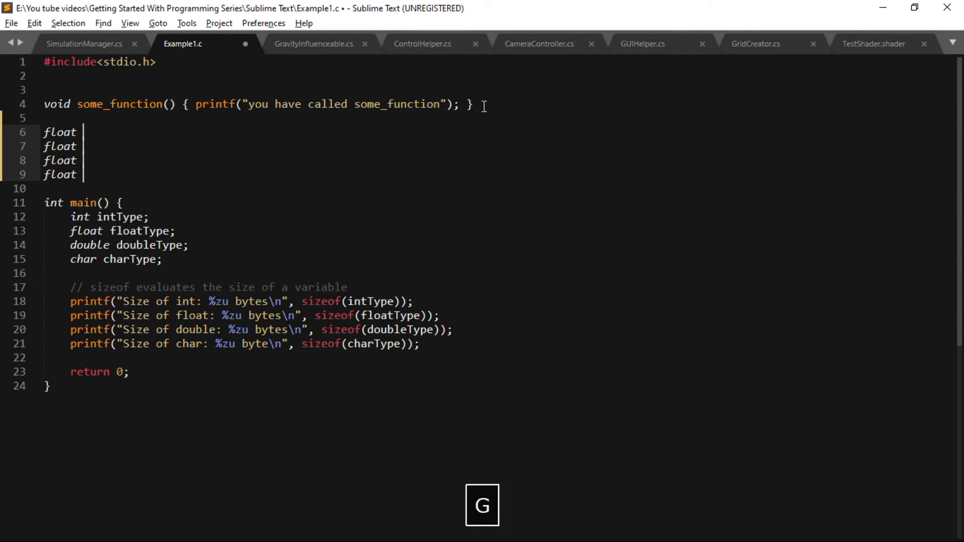
pyautogui.write('get_value()')
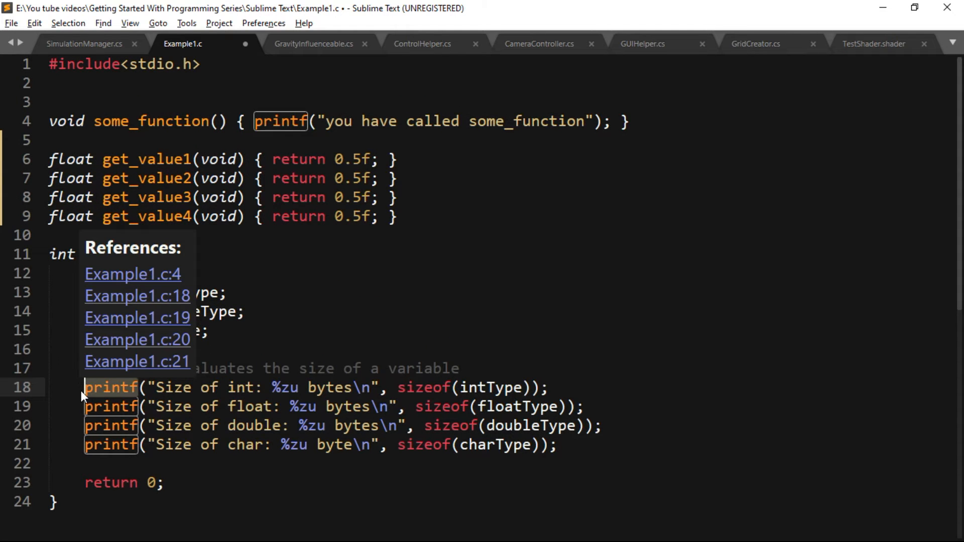
pyautogui.moveTo(183, 380)
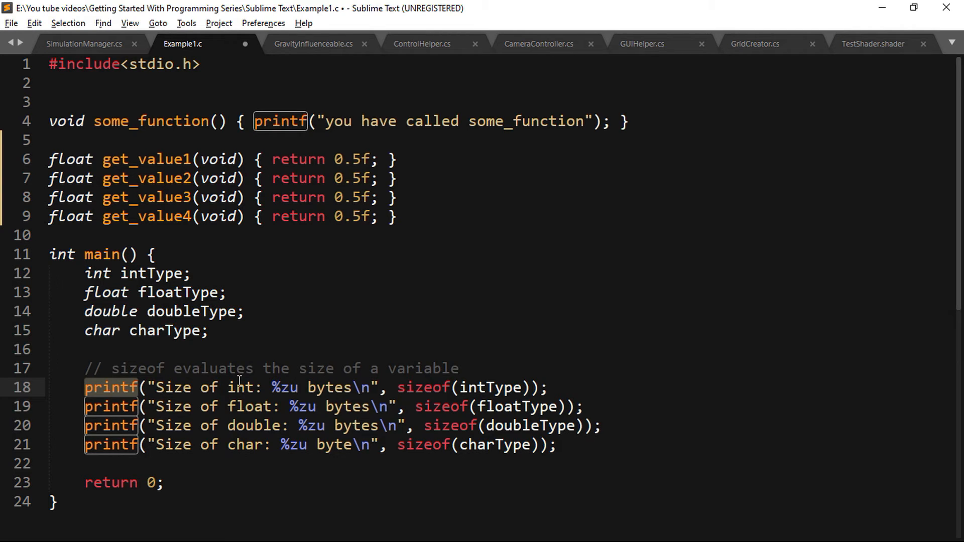
# Replace every printf with debug_log and add #define debug_log(...) printf(__VA_ARGS__)
pyautogui.press('ctrl+f')
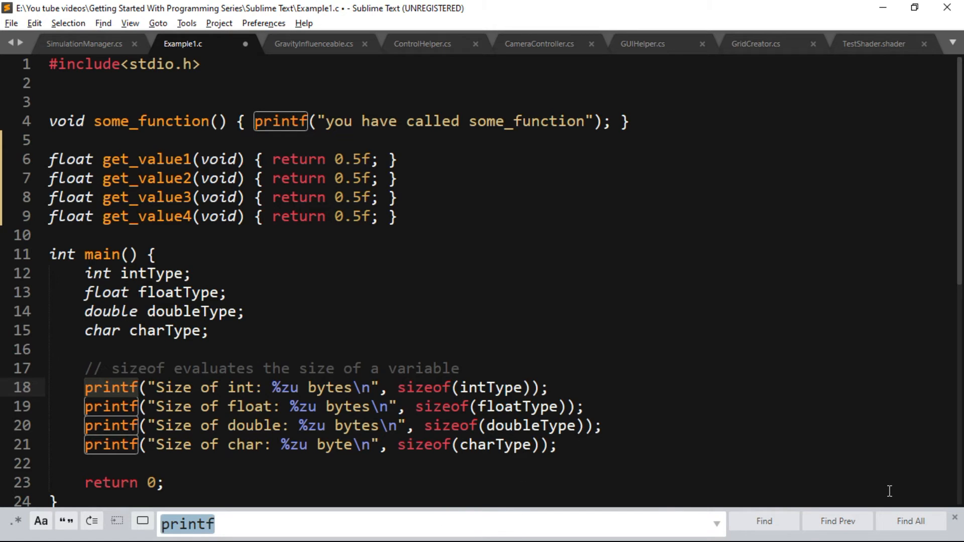
pyautogui.press('Escape')
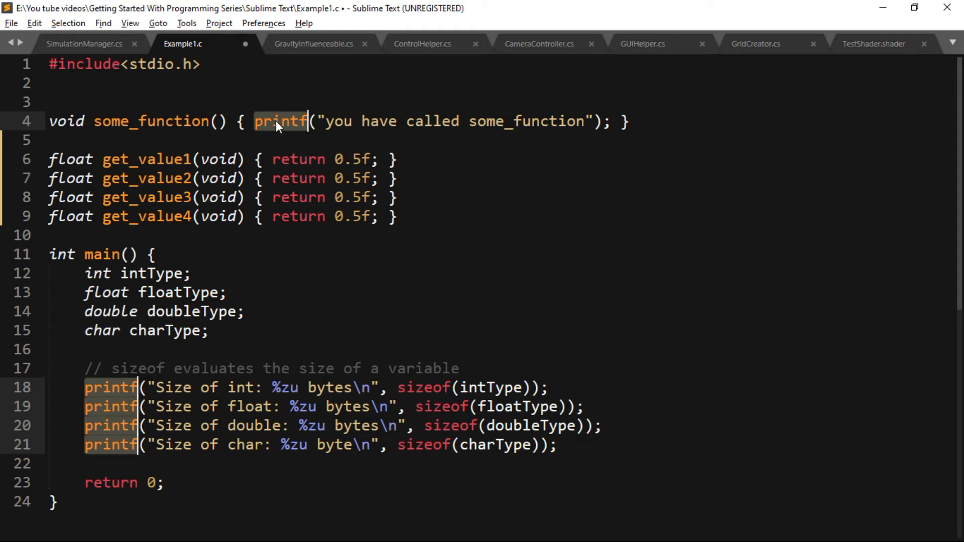
pyautogui.moveTo(199, 269)
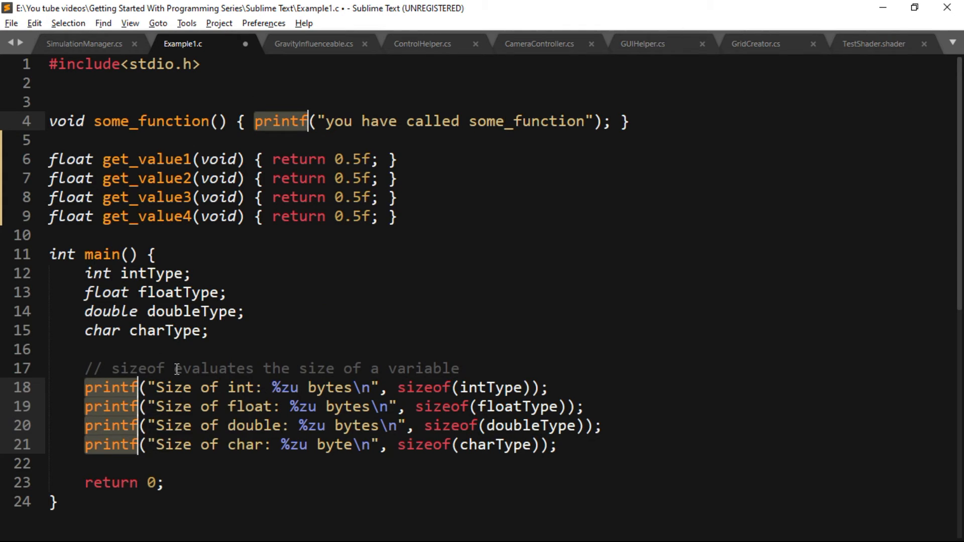
pyautogui.write('debug')
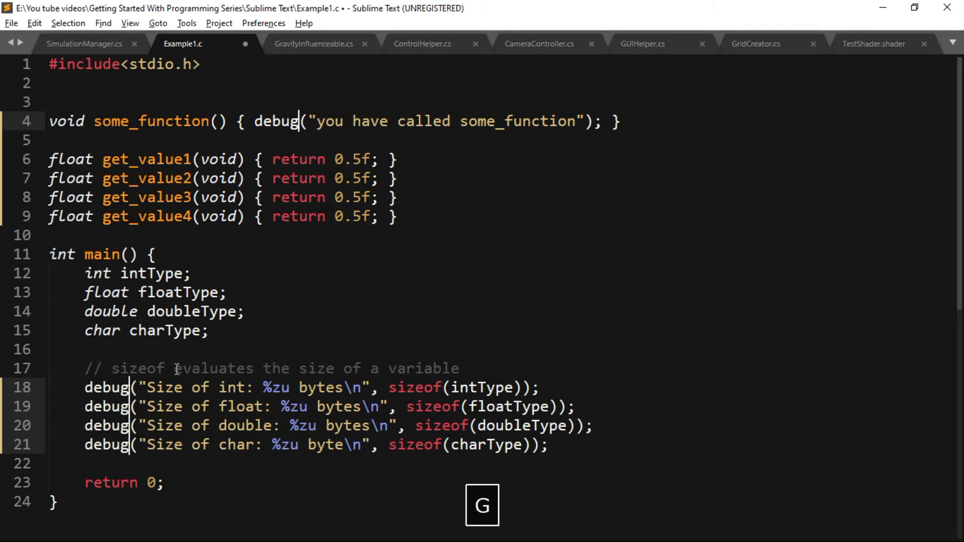
pyautogui.write('#define debug_log(...) printf(__VA_ARGS_')
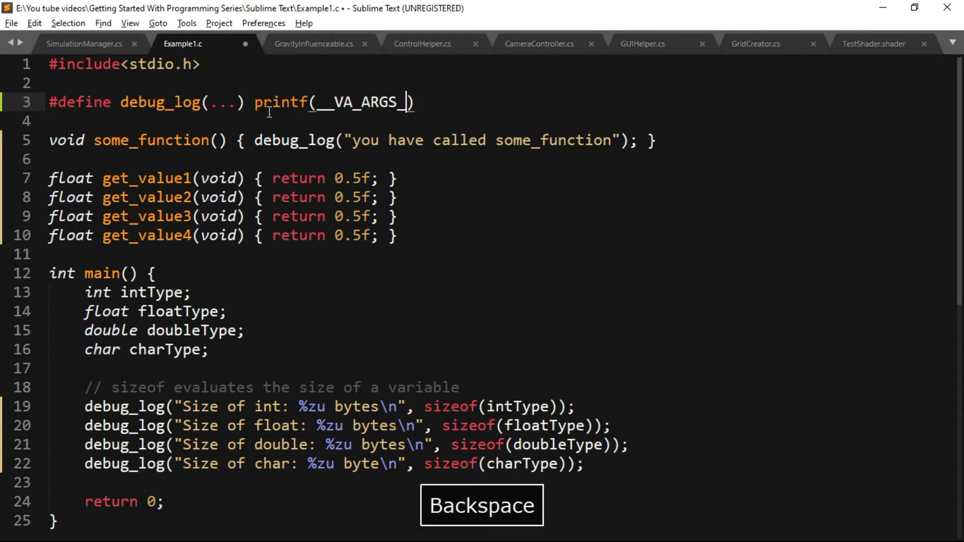
pyautogui.press('backspace')
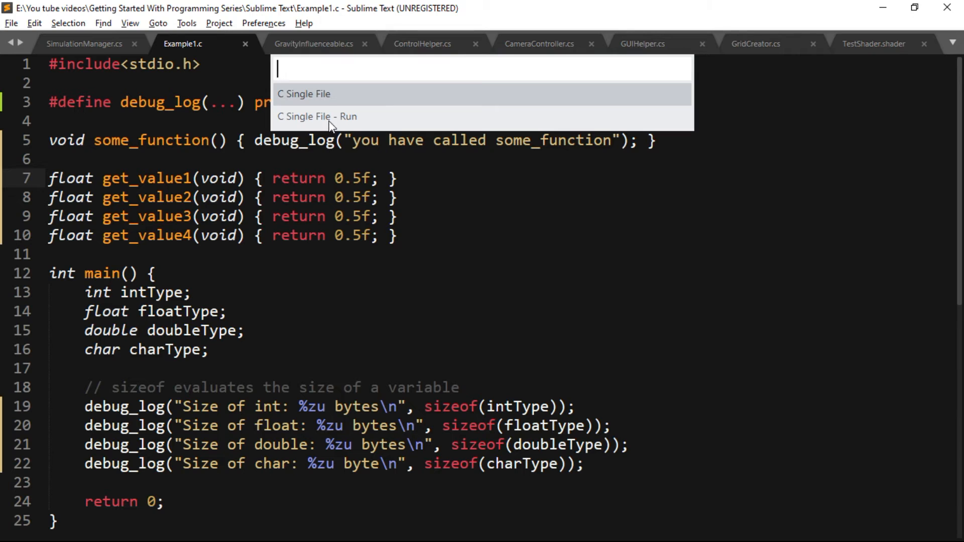
# Run 'C Single File - Run', then evaluate 2 * 4 with the Arithmetic palette command
pyautogui.click(317, 116)
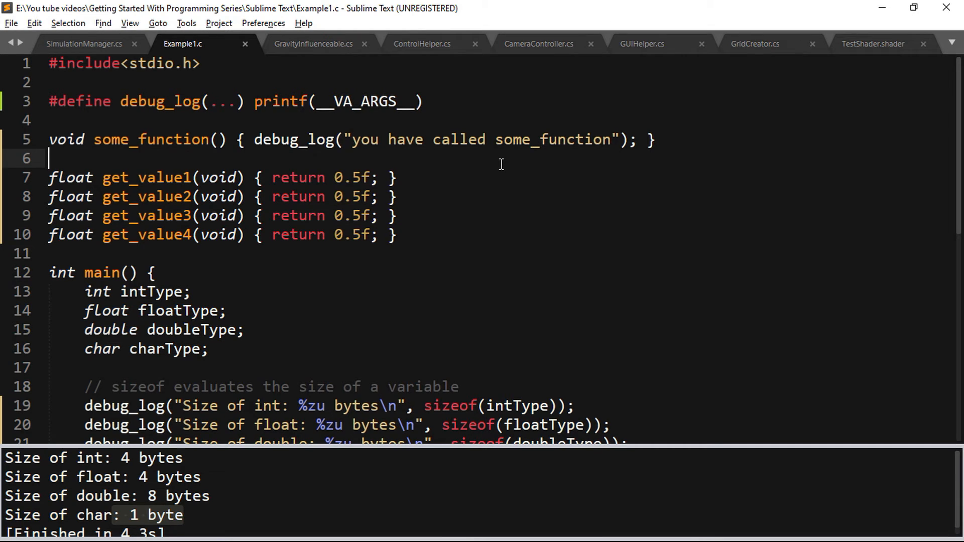
pyautogui.press('ctrl+shift+p')
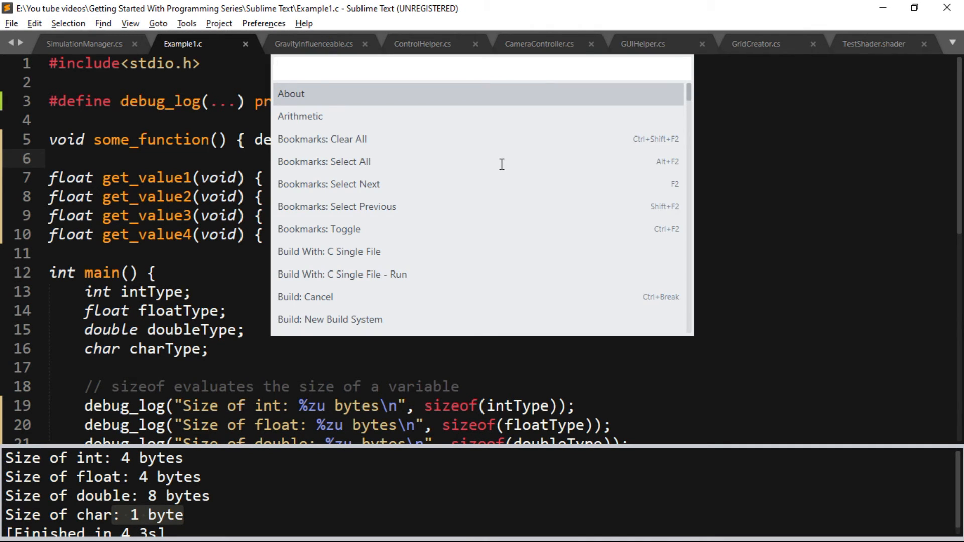
pyautogui.click(300, 116)
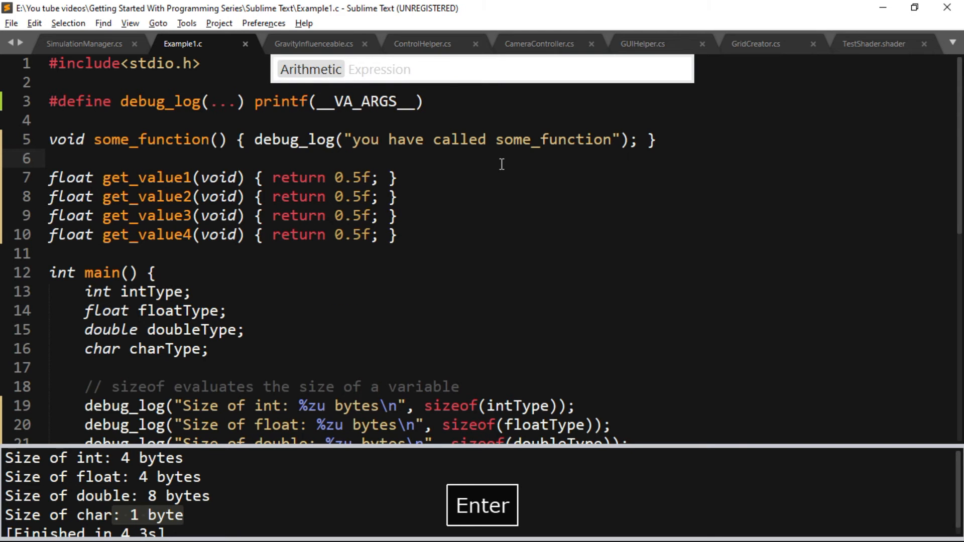
pyautogui.write('2 * 4')
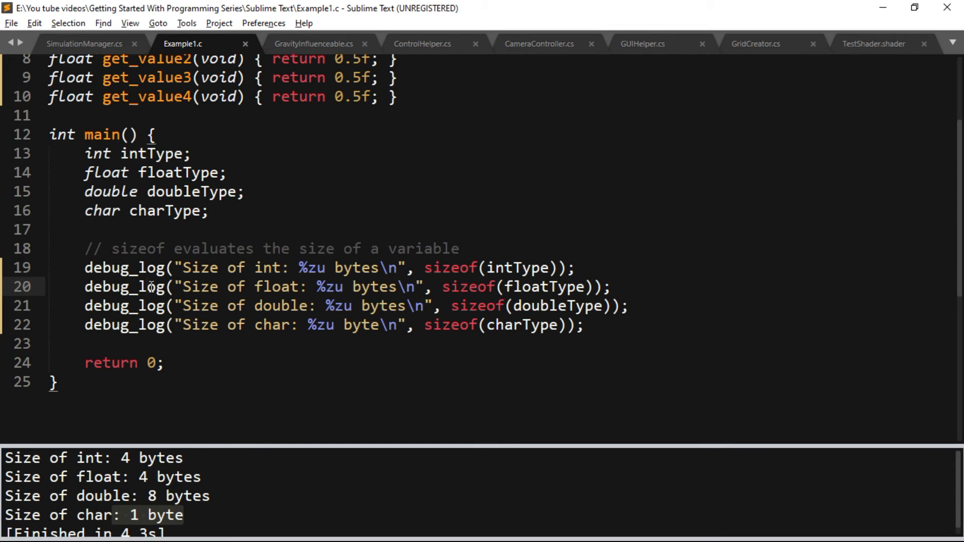
pyautogui.press('ctrl+/')
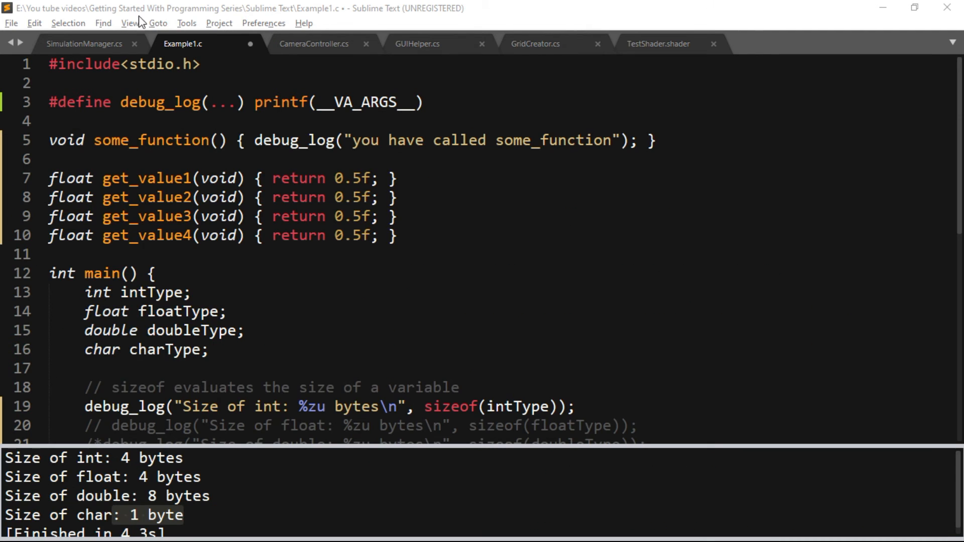
# Set View > Layout to Columns: 2, then Columns: 3 for three side-by-side panes
pyautogui.click(130, 23)
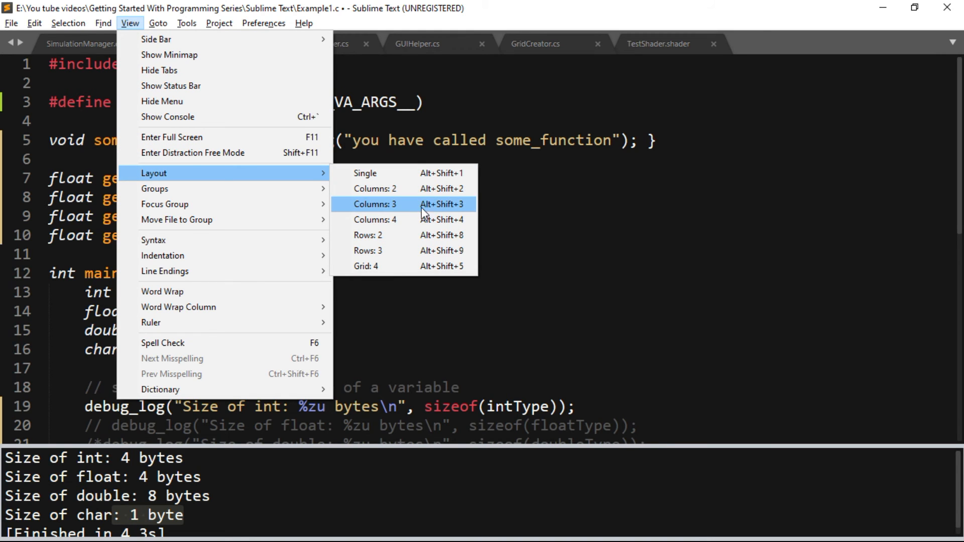
pyautogui.moveTo(431, 192)
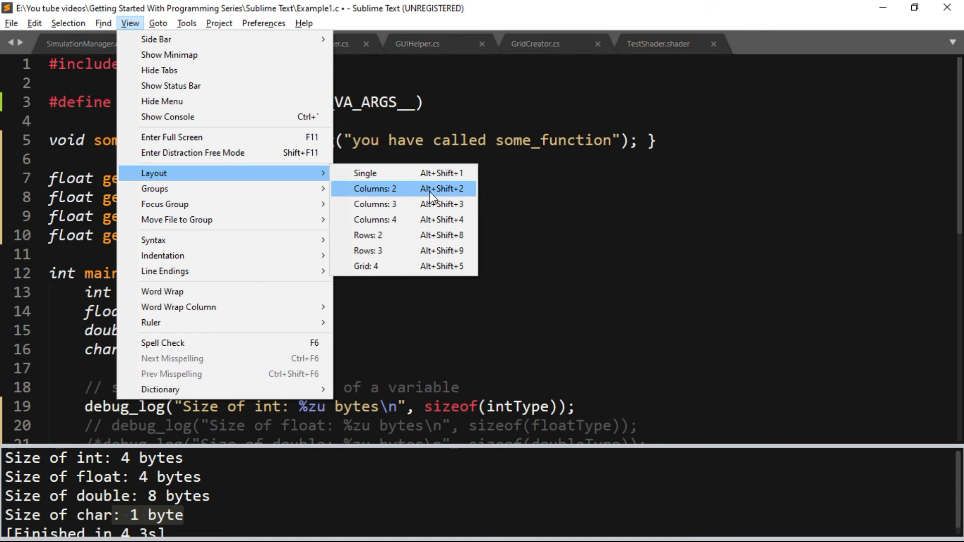
pyautogui.click(374, 189)
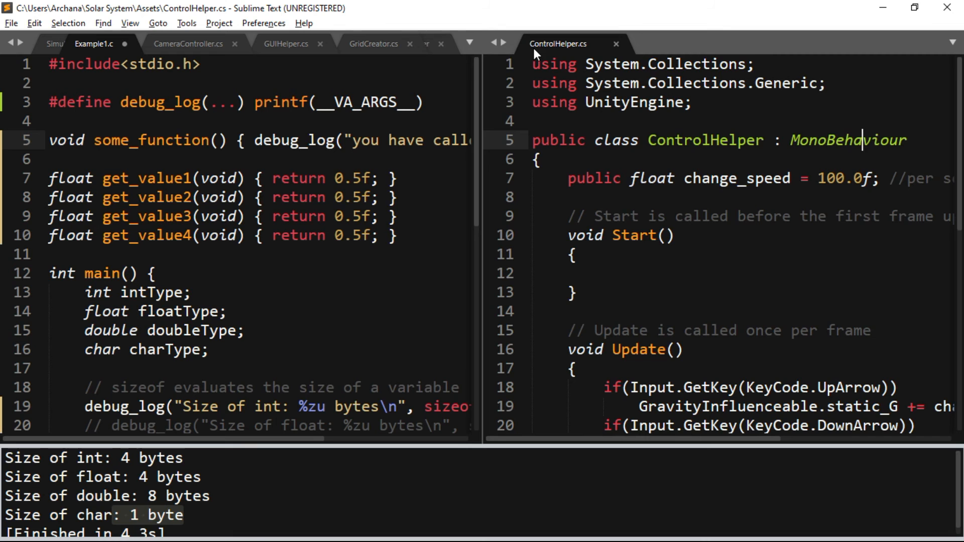
pyautogui.scroll(-3)
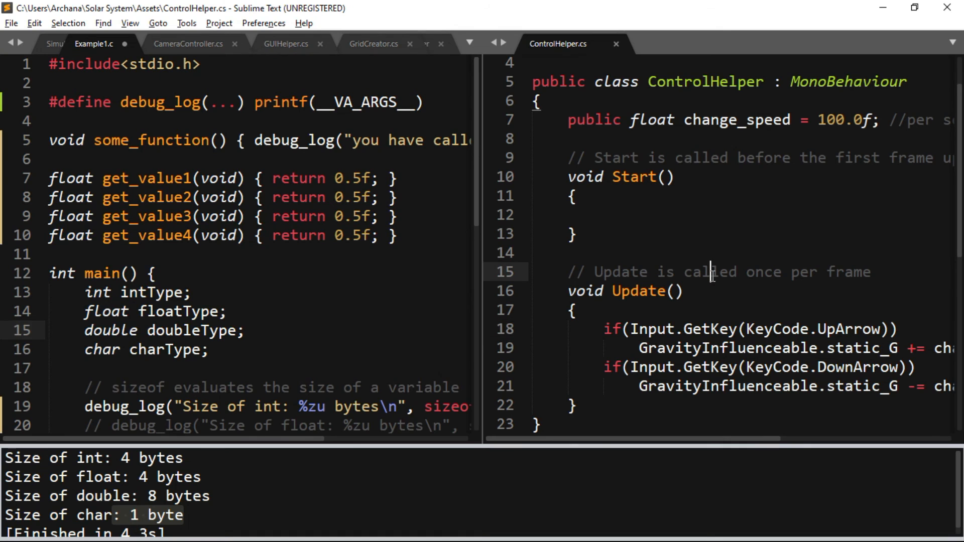
pyautogui.click(129, 23)
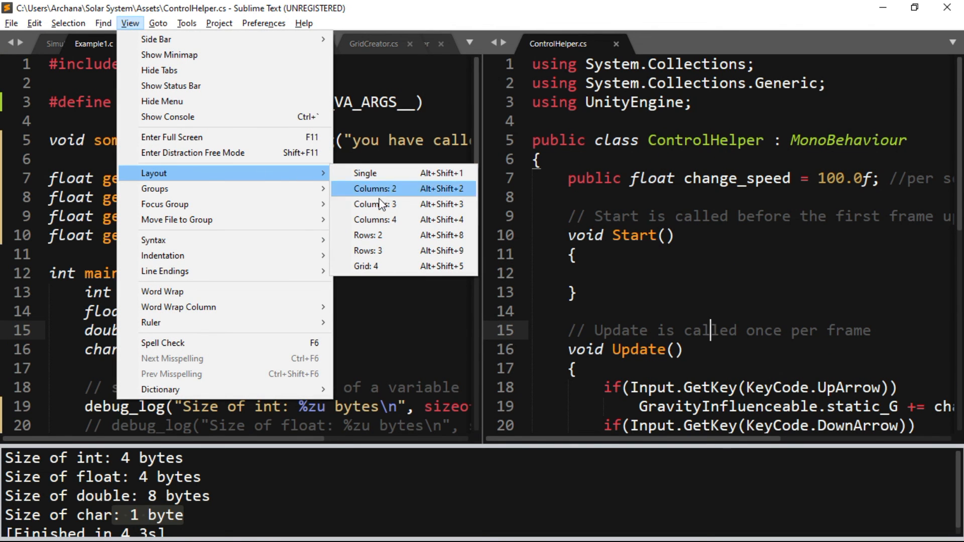
pyautogui.click(376, 204)
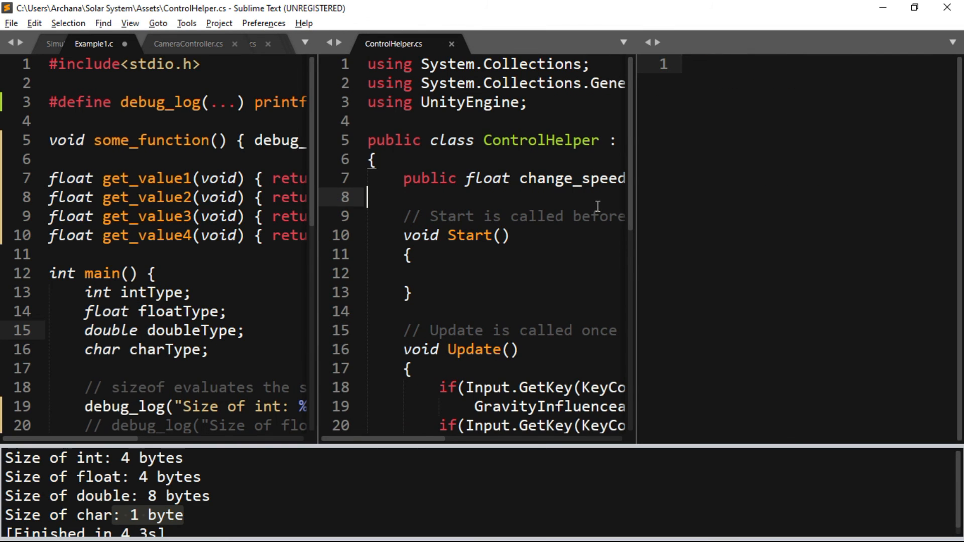